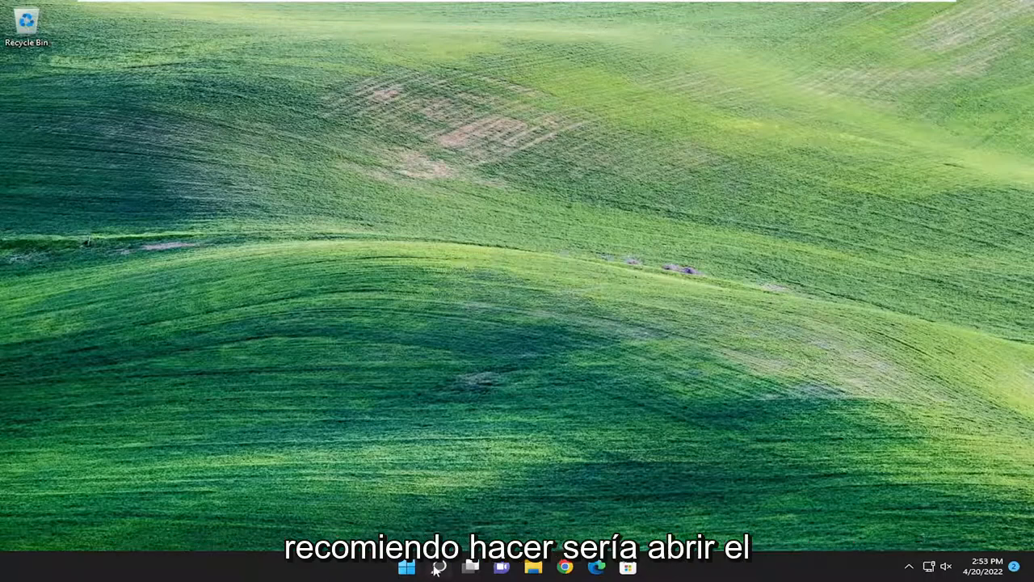
# Step: Search for WSReset, then run Command Prompt as administrator and approve the UAC prompt
pyautogui.write('wsrese')
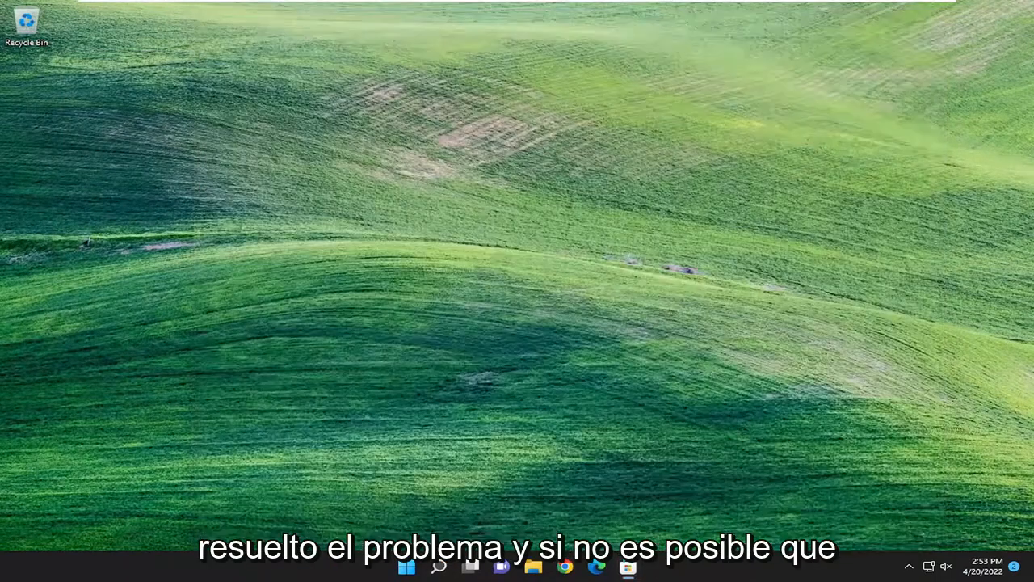
pyautogui.write('cmd')
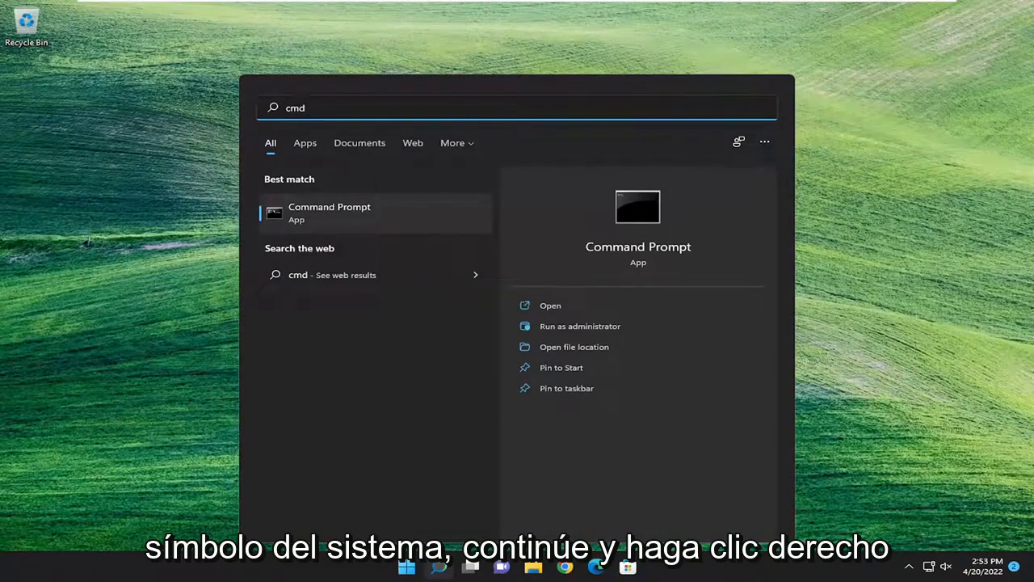
pyautogui.rightClick(330, 212)
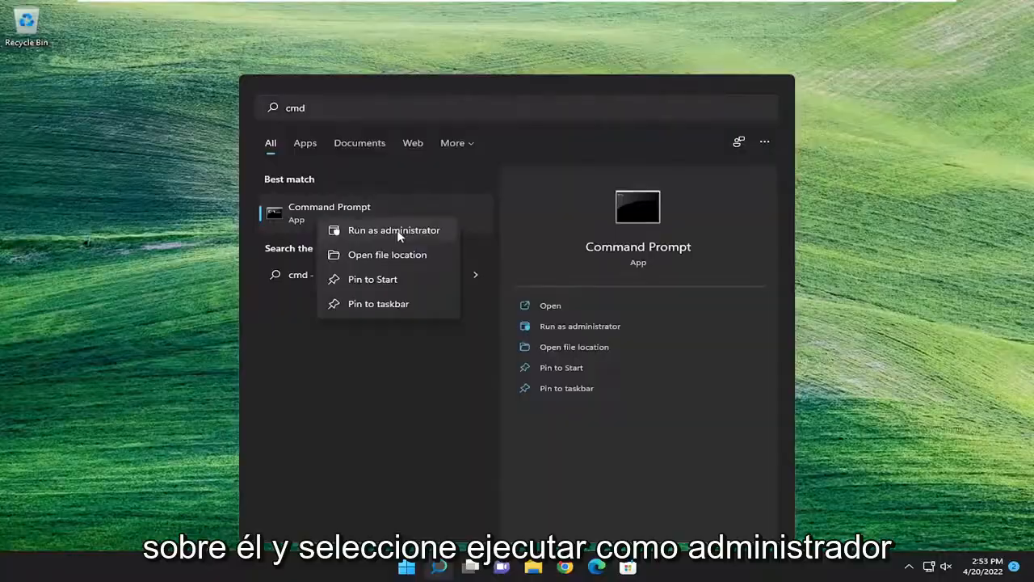
pyautogui.click(393, 229)
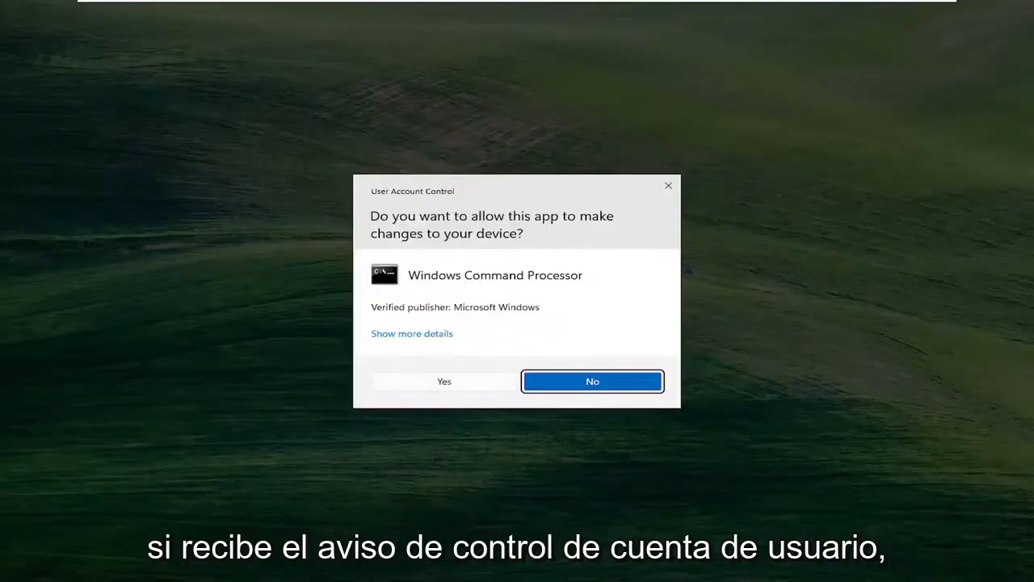
pyautogui.click(444, 381)
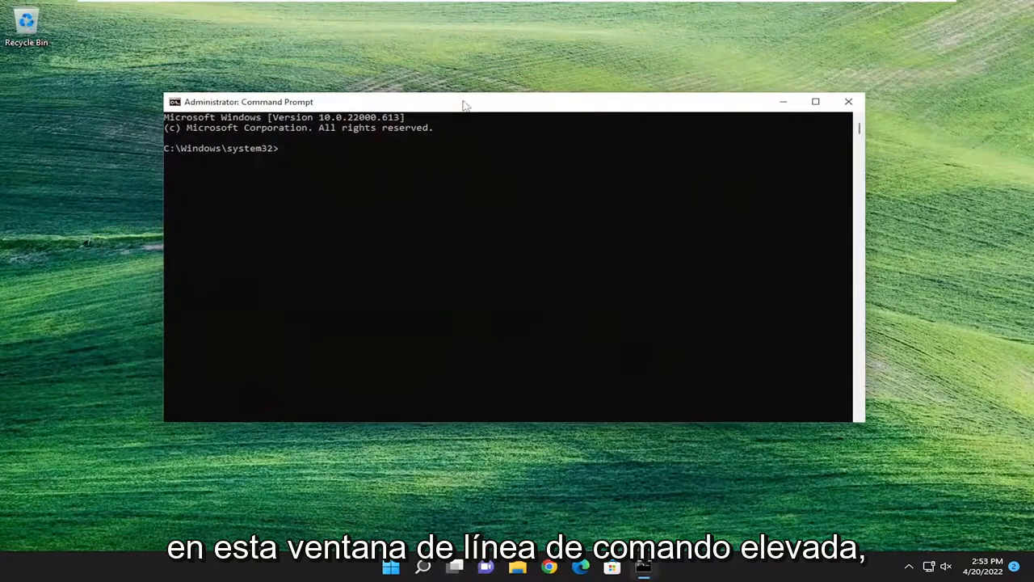
# Step: Enter the command 'sfc /scannow' at the elevated Command Prompt
pyautogui.write('sfc /s')
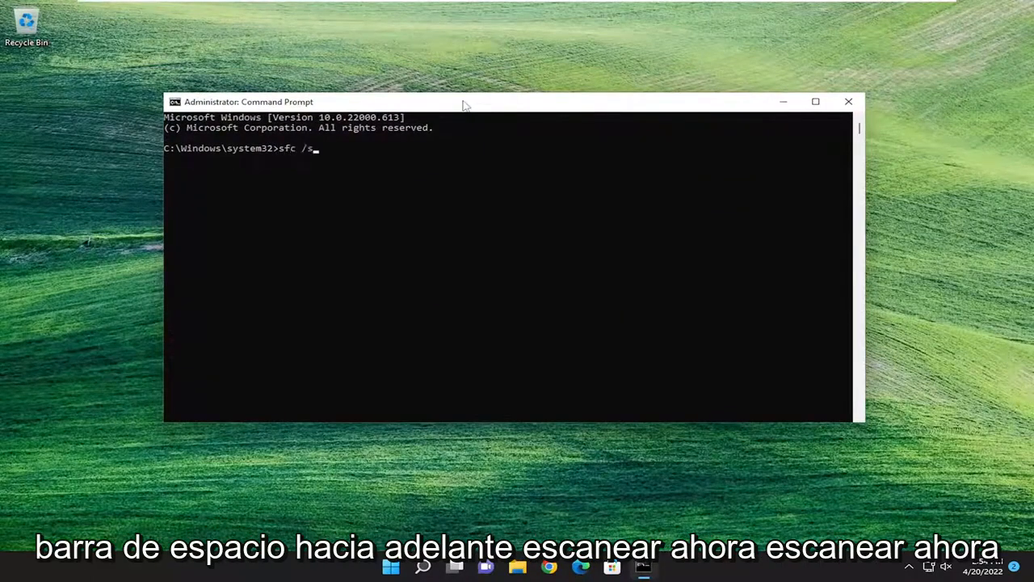
pyautogui.write('cannow')
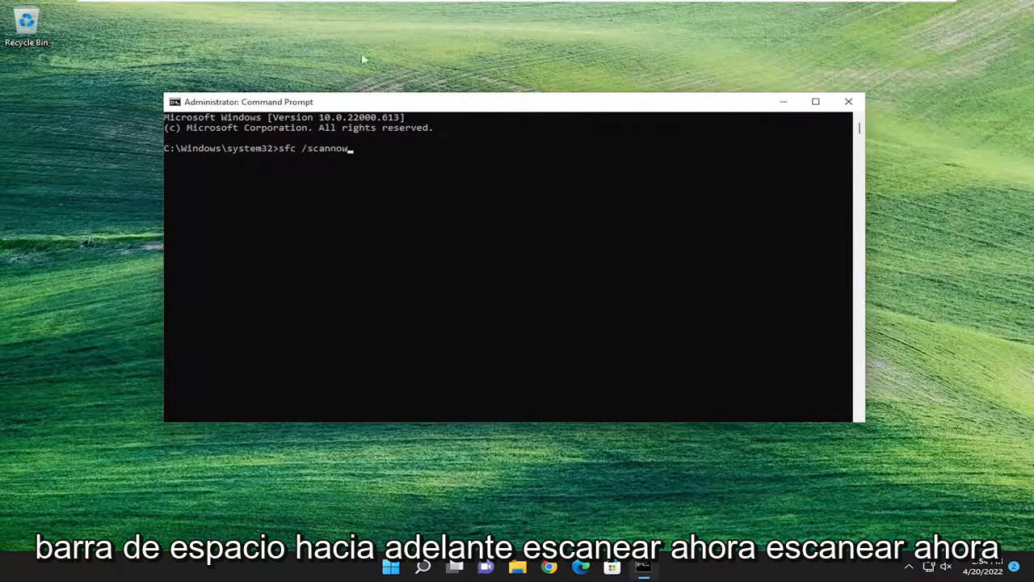
pyautogui.moveTo(307, 166)
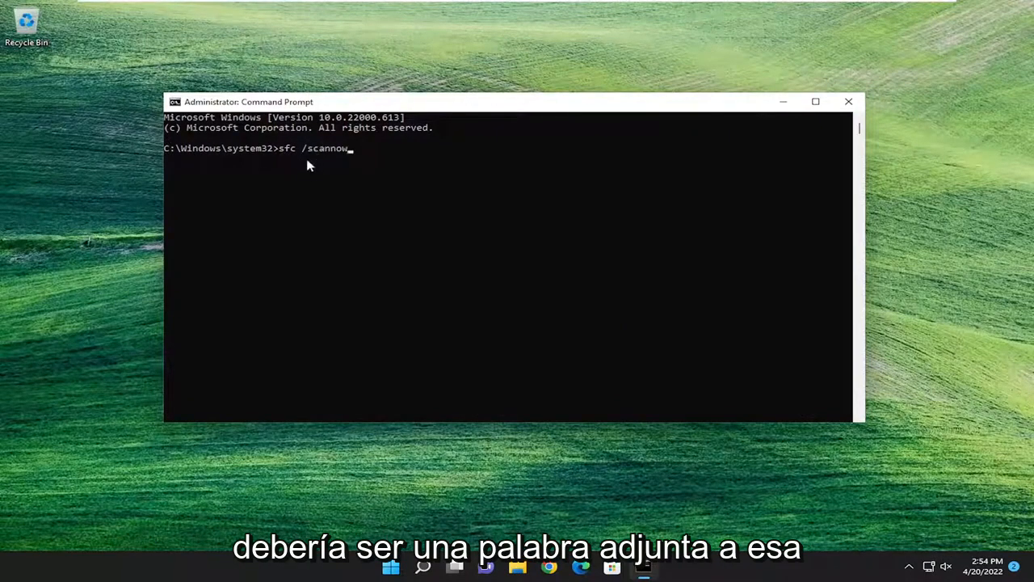
pyautogui.moveTo(312, 202)
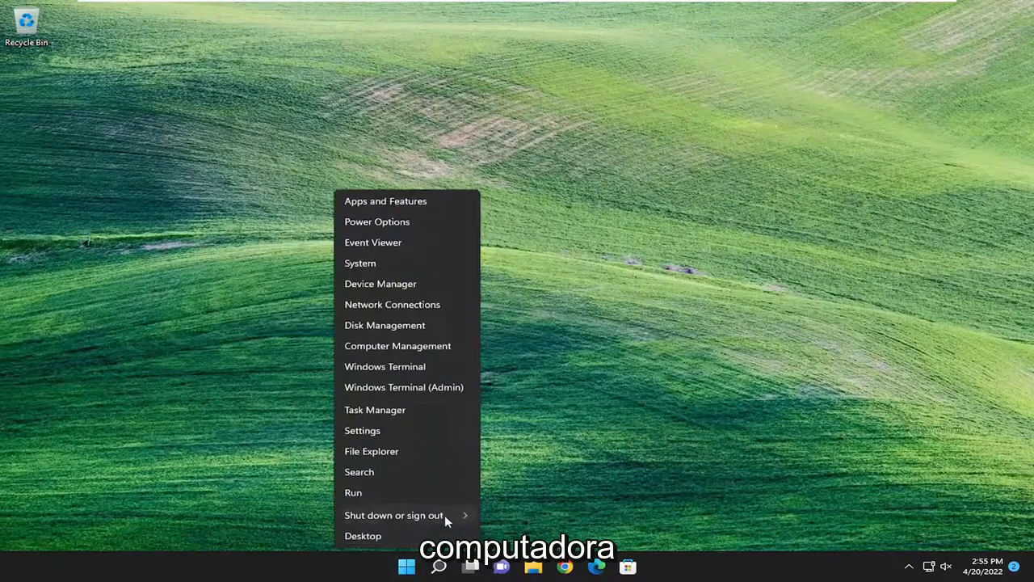
# Step: Choose Restart from the Start button's Shut down or sign out menu
pyautogui.click(394, 515)
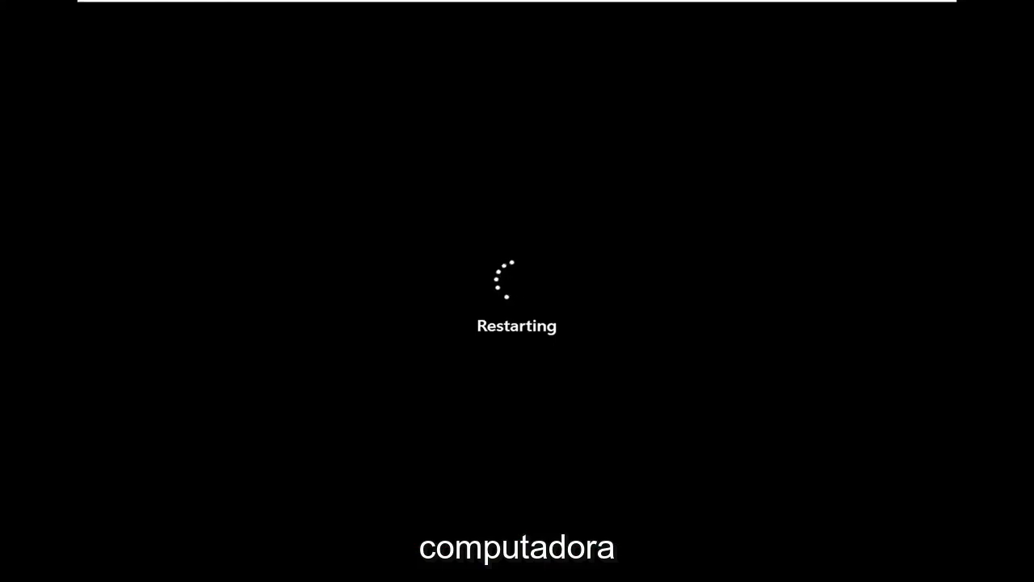